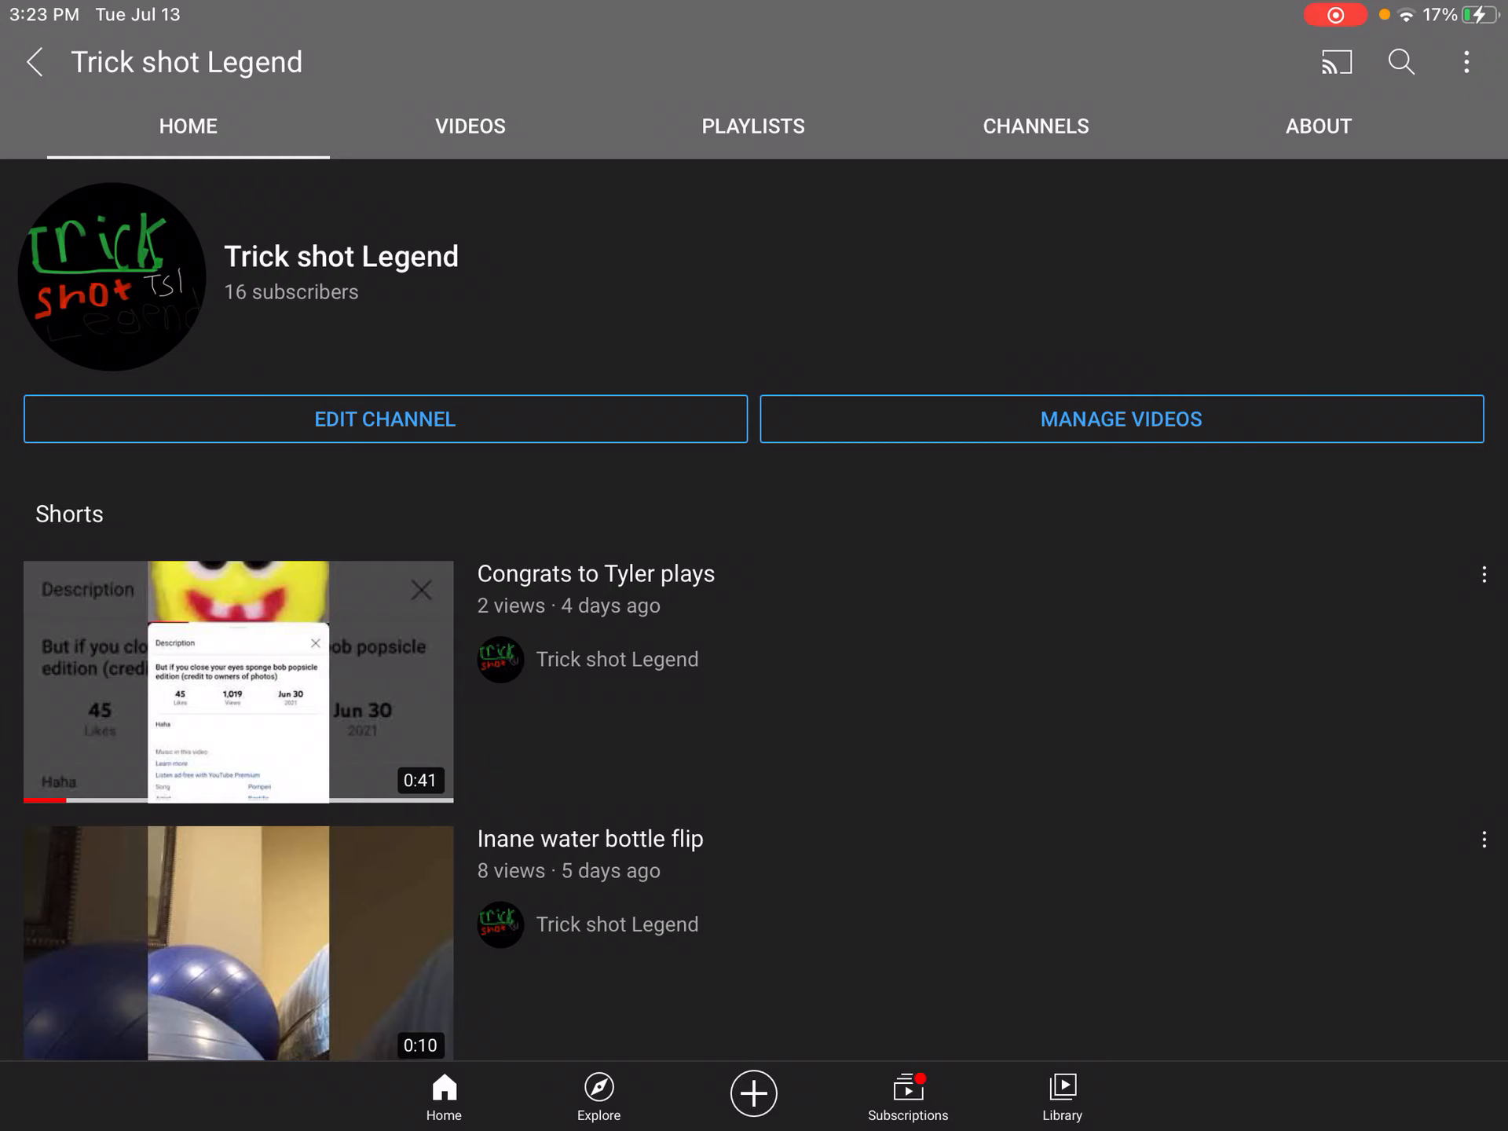
Show the Trick shot Legend Videos list sorted by date added, newest uploads at top
{"action": "left_click", "coordinate": [469, 126]}
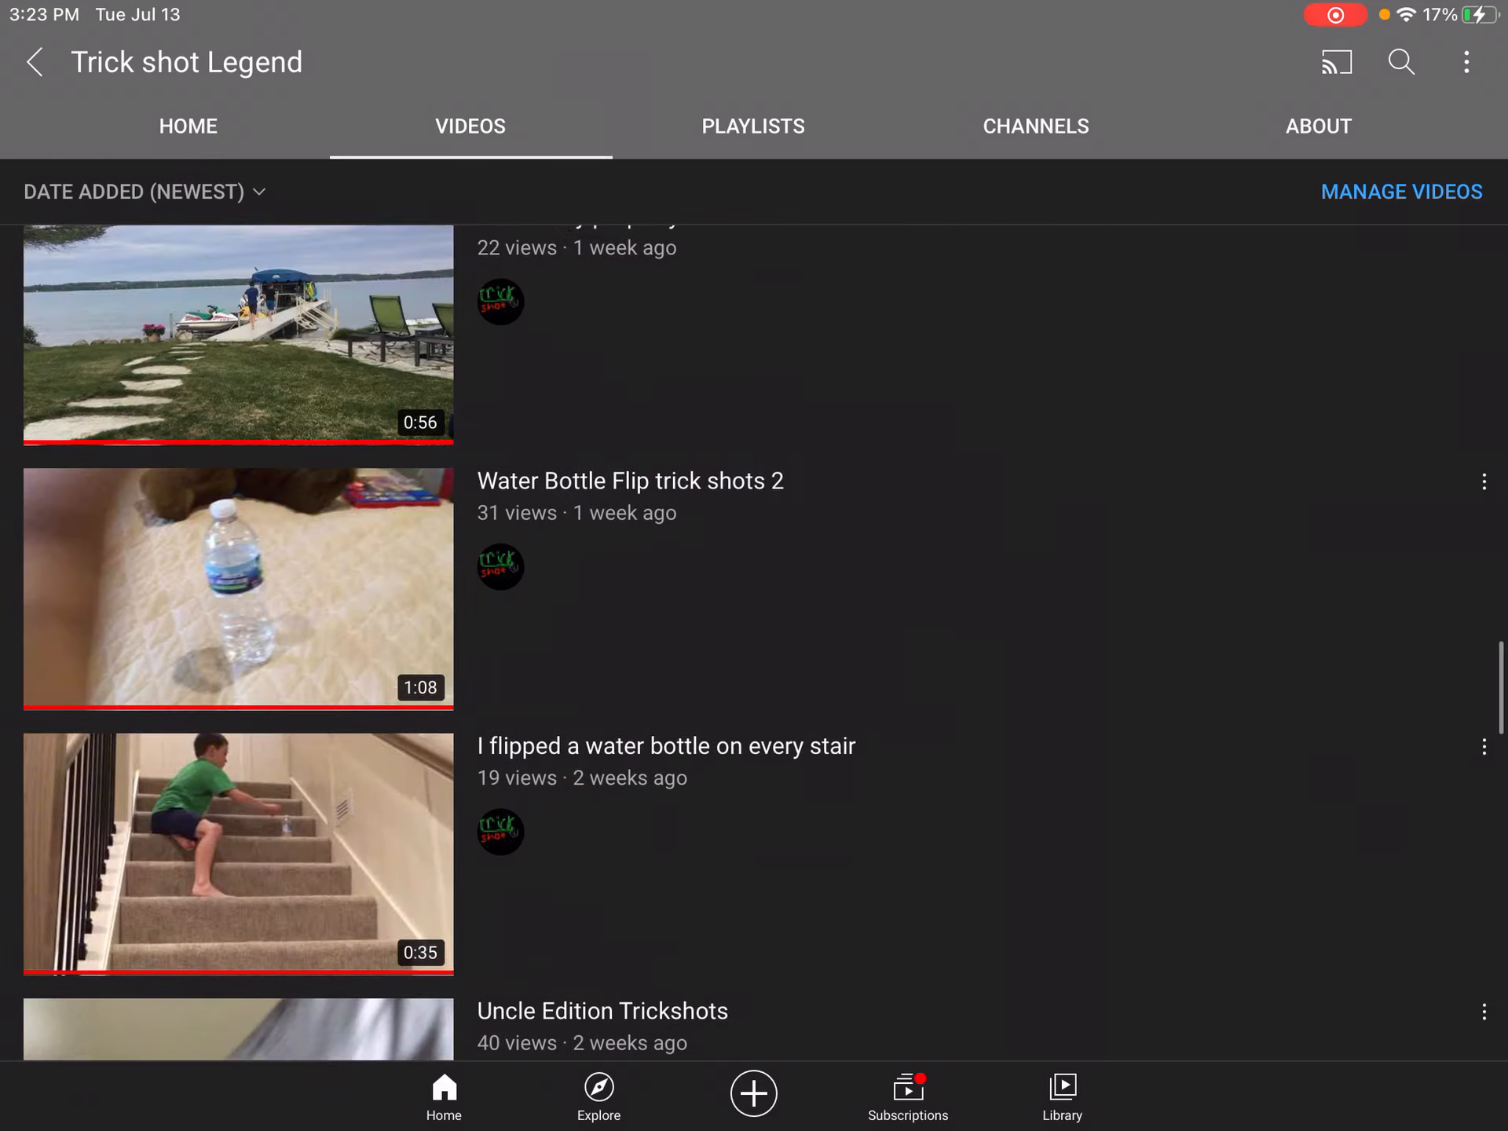
{"action": "scroll", "scroll_direction": "down", "scroll_amount": 3}
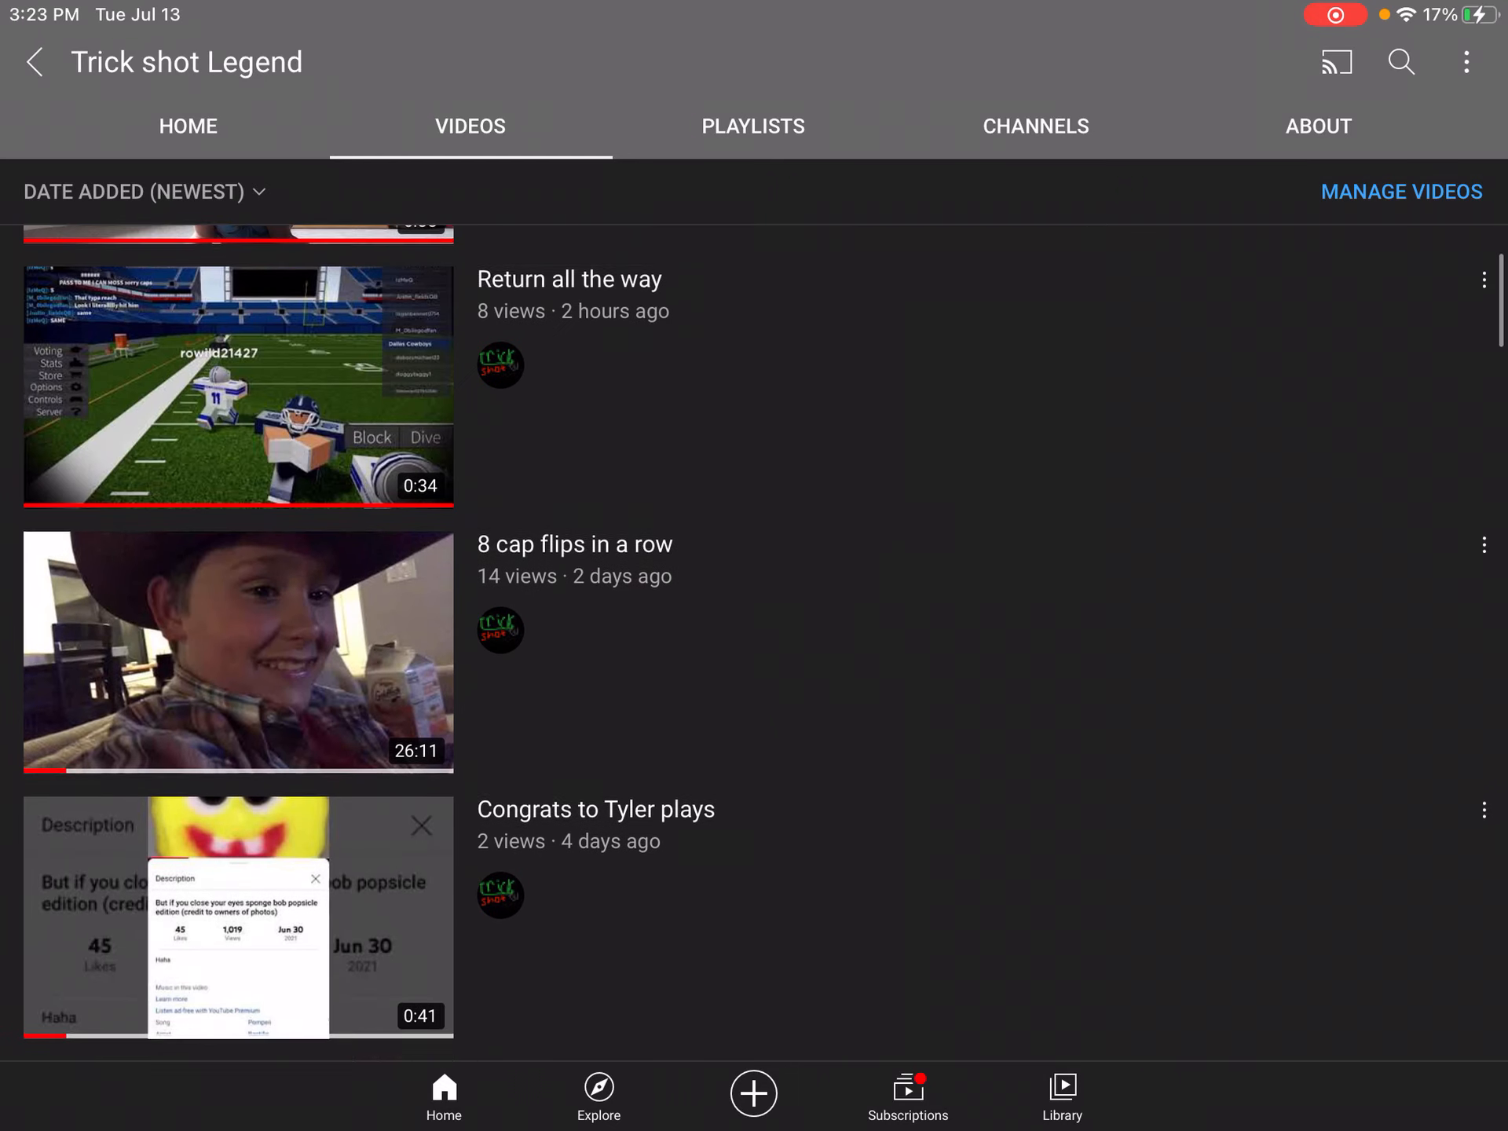
{"action": "scroll", "scroll_direction": "down", "scroll_amount": 3}
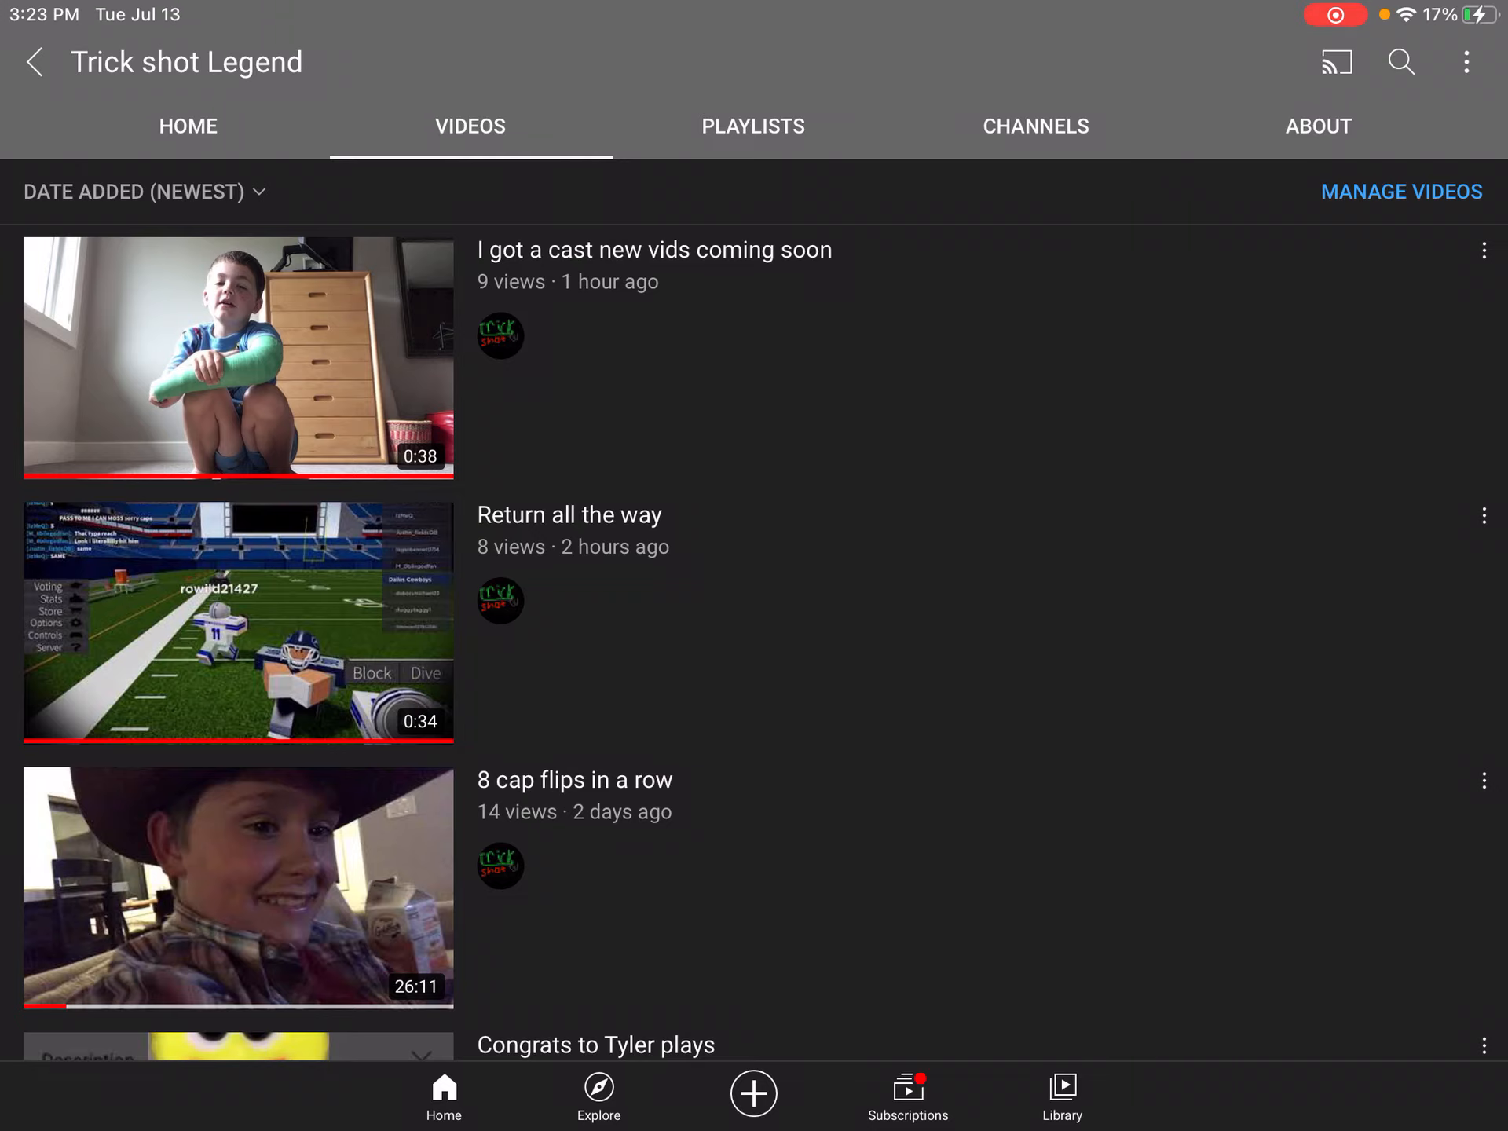
{"action": "left_click", "coordinate": [1316, 125]}
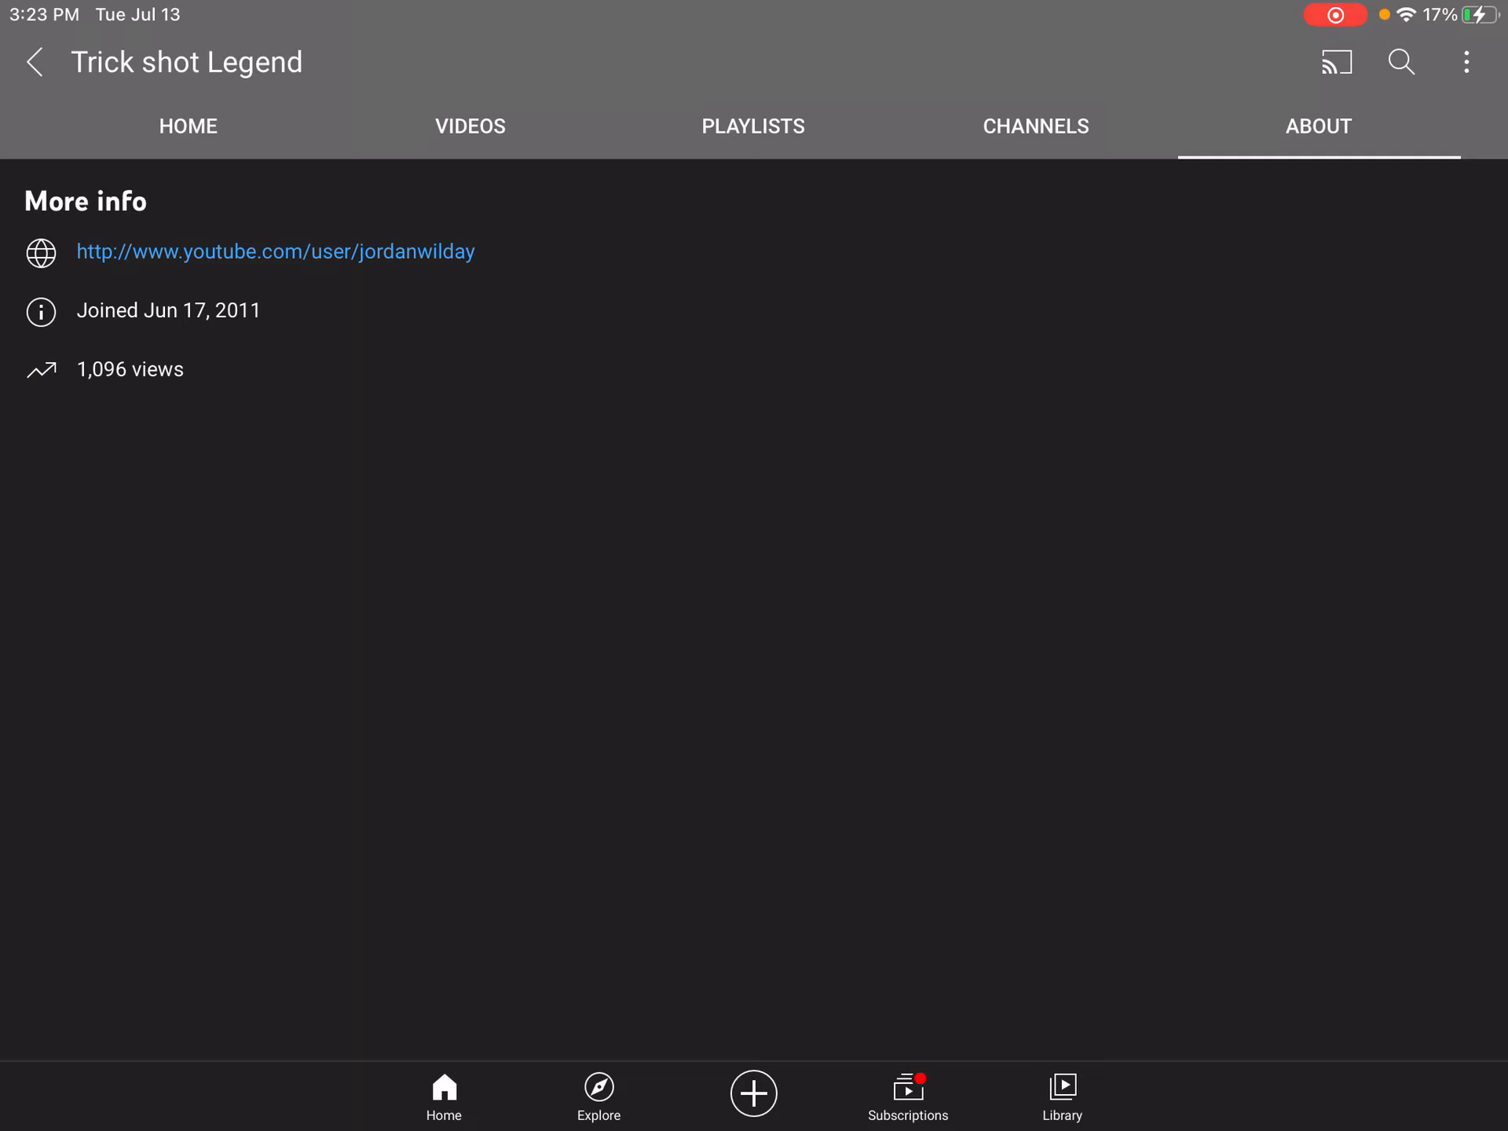
{"action": "left_click", "coordinate": [187, 125]}
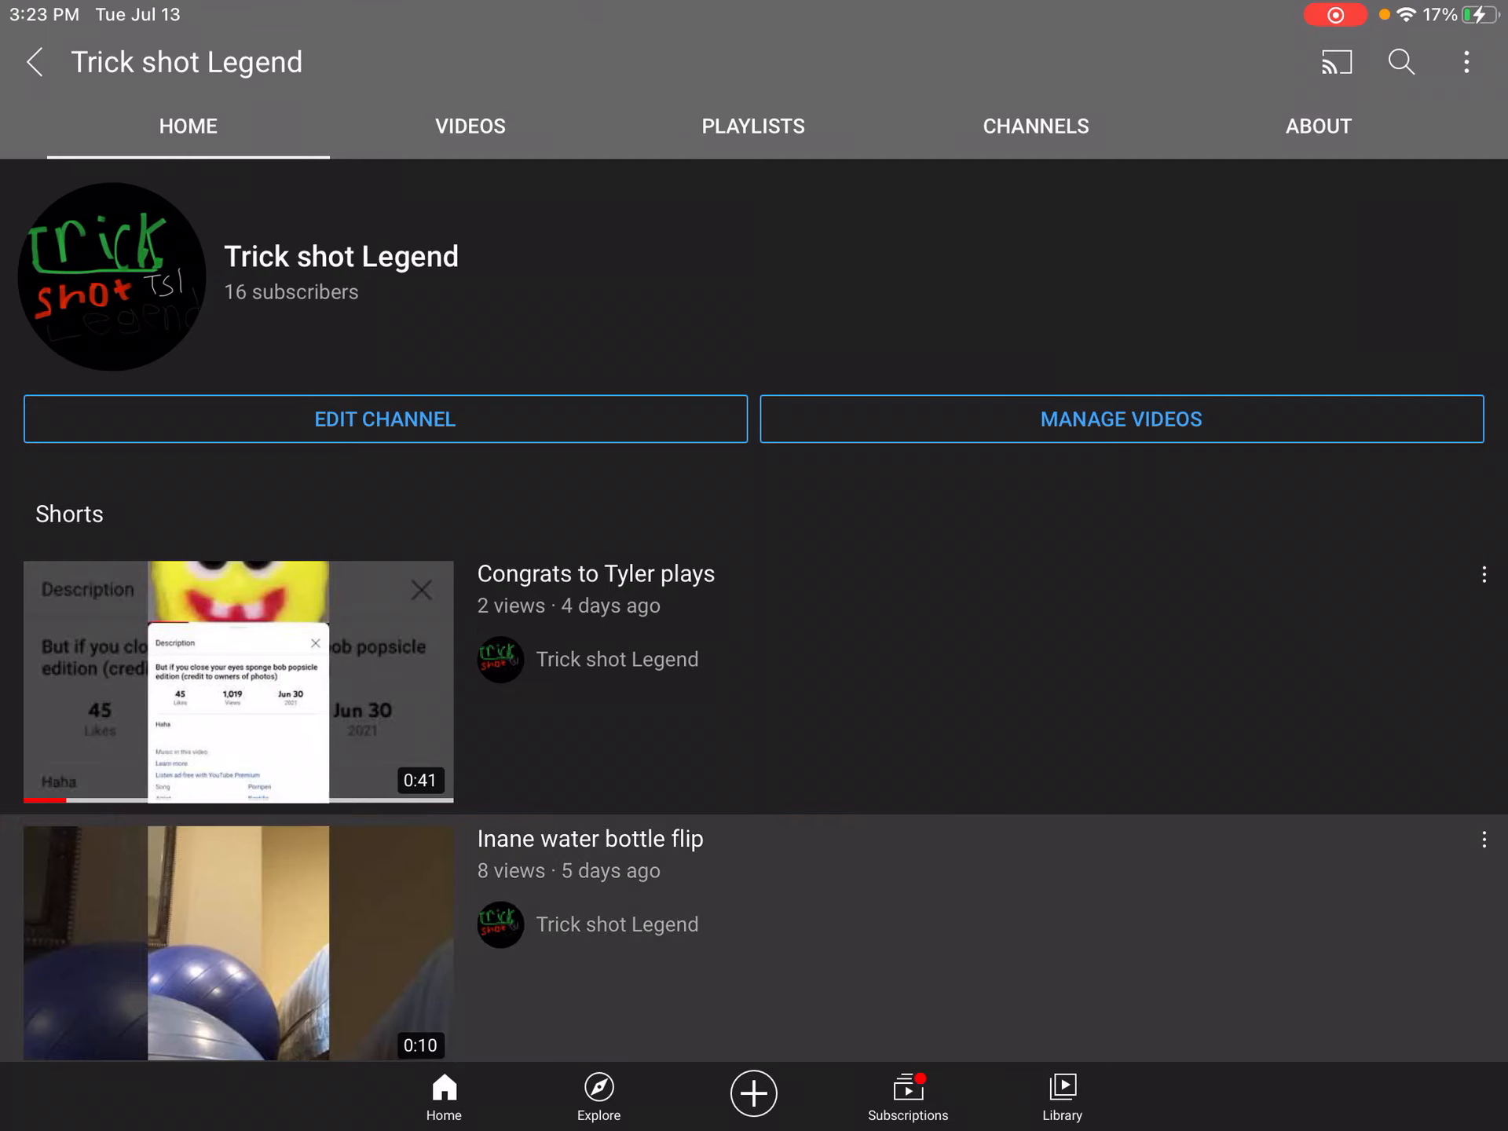
{"action": "scroll", "scroll_direction": "down", "scroll_amount": 3}
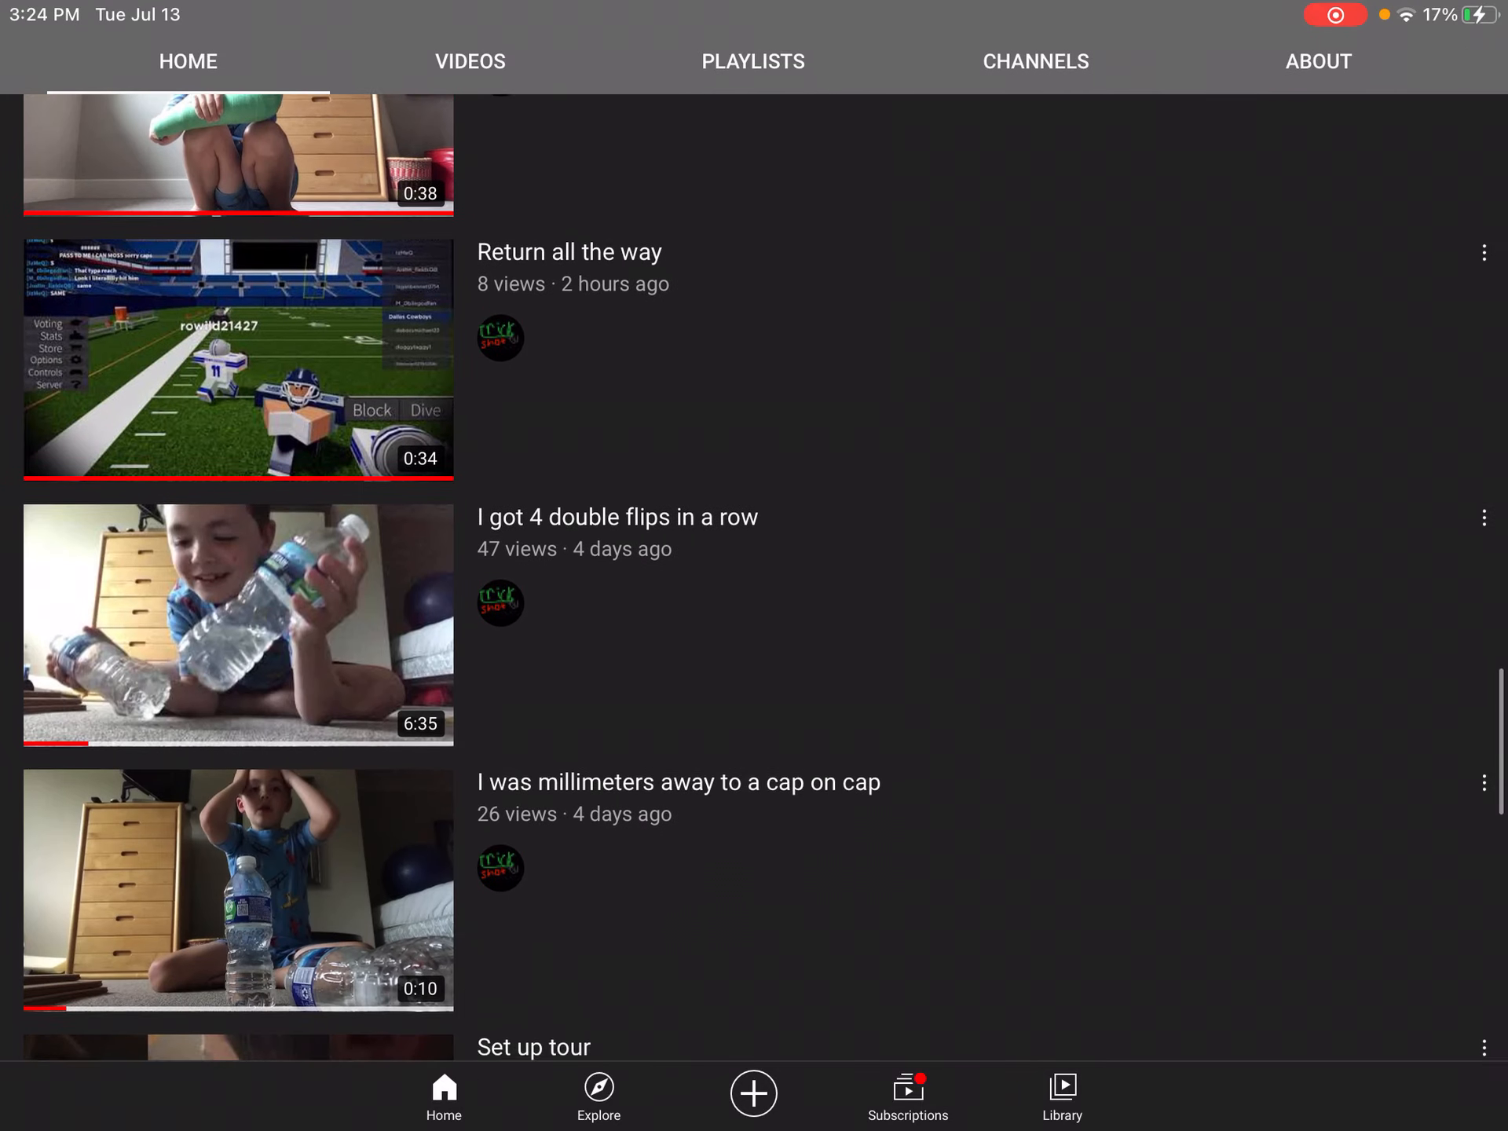
{"action": "scroll", "scroll_direction": "down", "scroll_amount": 3}
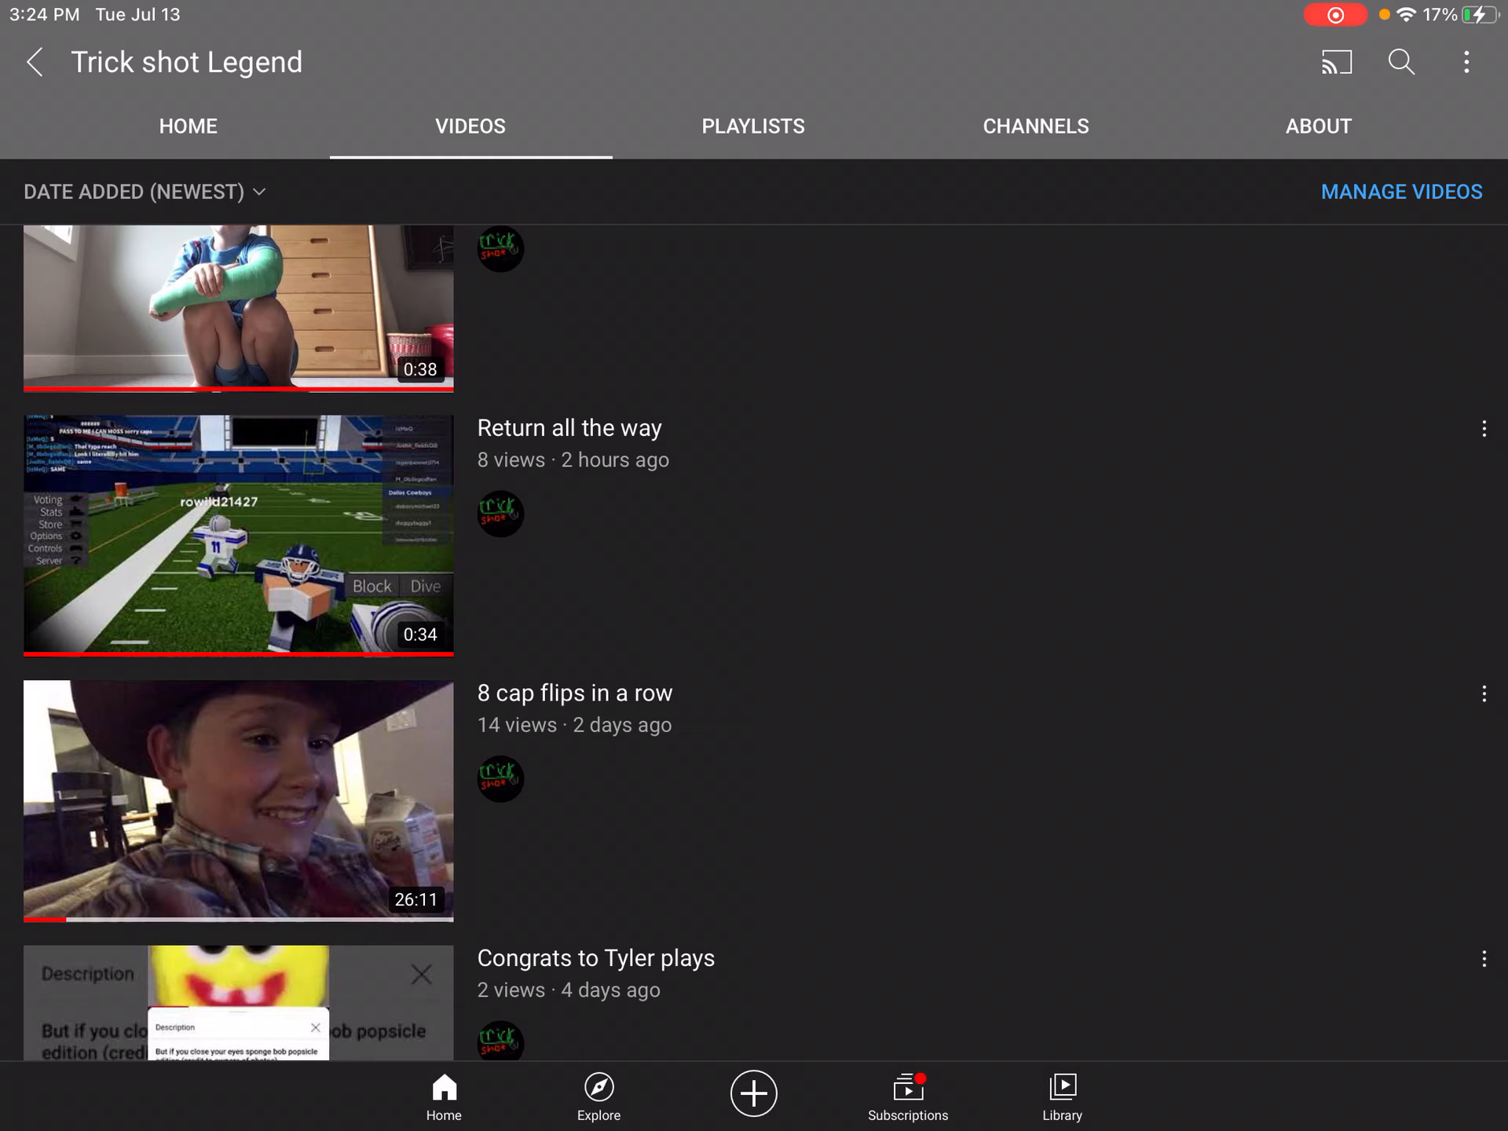
Show the About page with 1,096 views and Jun 17, 2011 join date
{"action": "left_click", "coordinate": [1317, 126]}
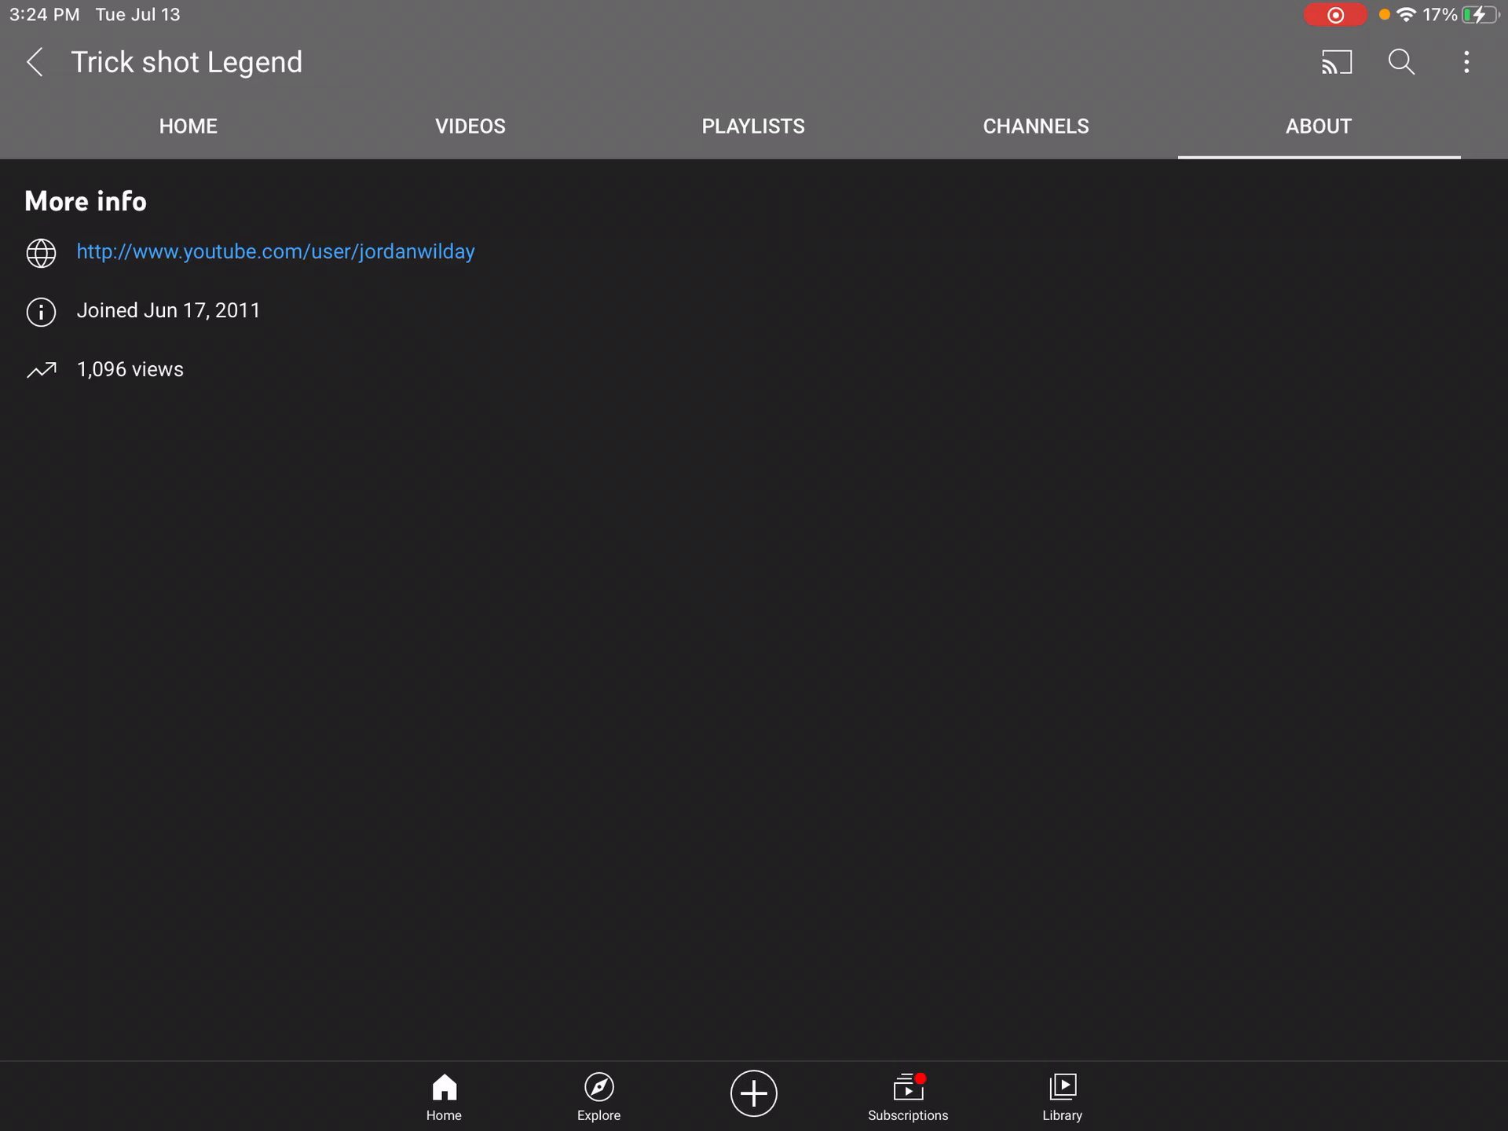
Return to the channel Home page and browse uploads like I got 4 double flips in a row
{"action": "left_click", "coordinate": [187, 125]}
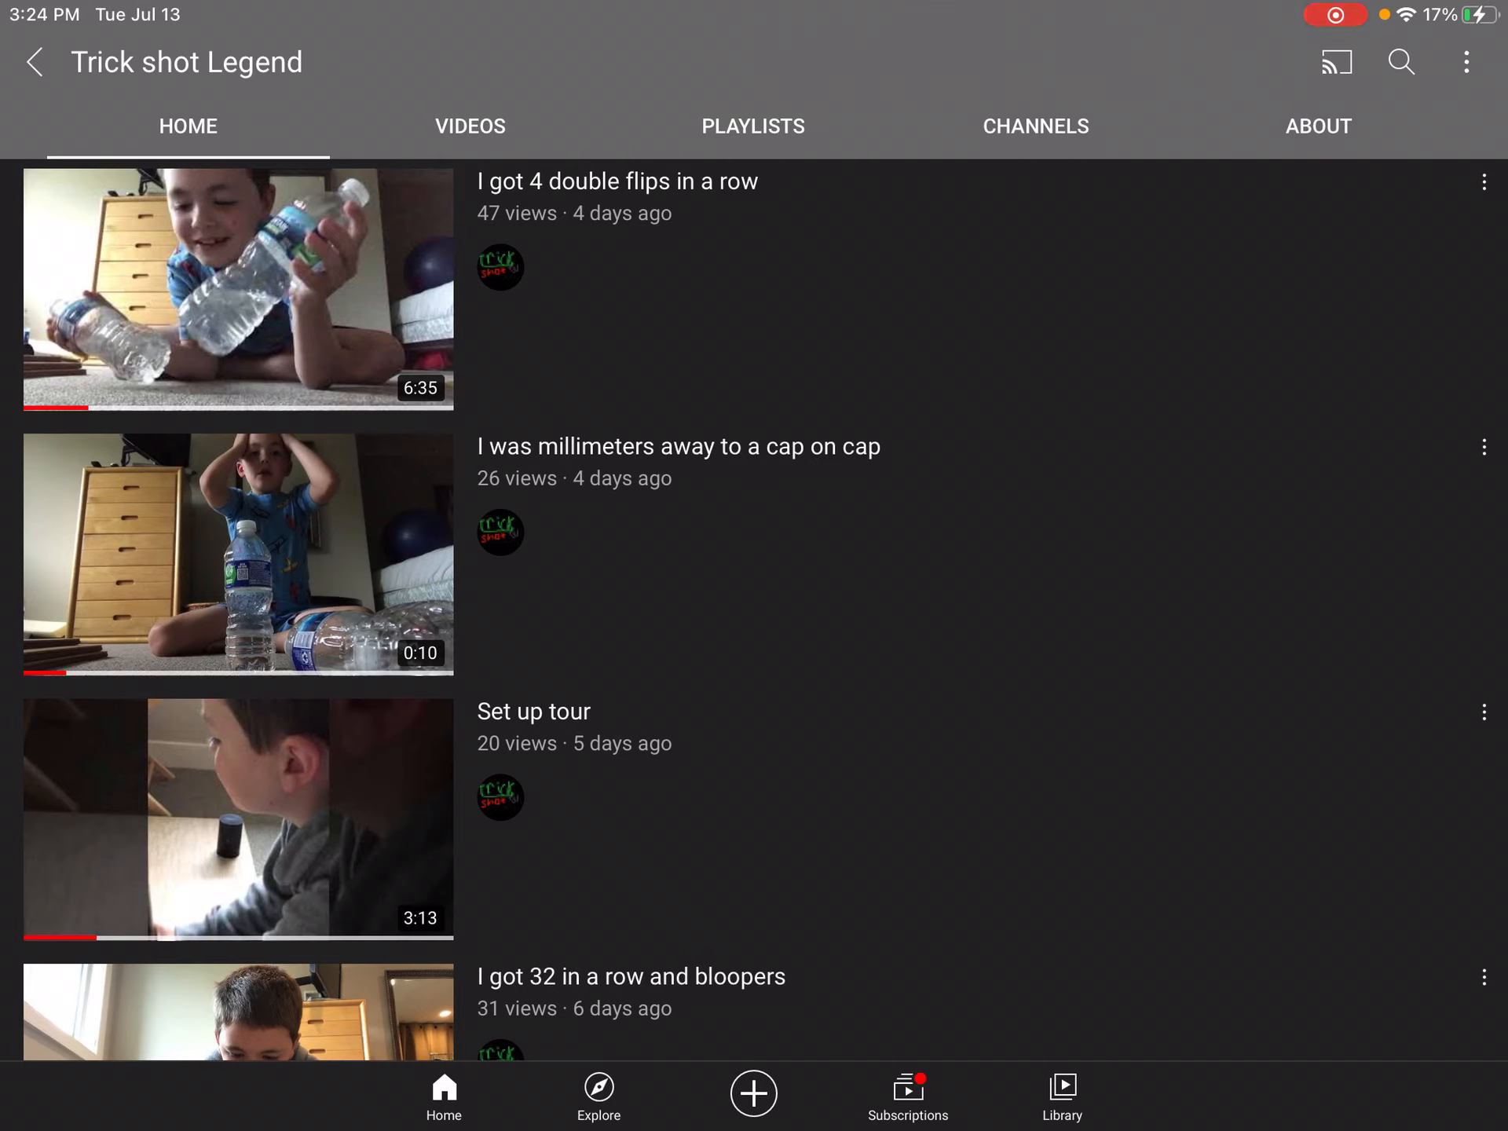
{"action": "scroll", "scroll_direction": "down", "scroll_amount": 3}
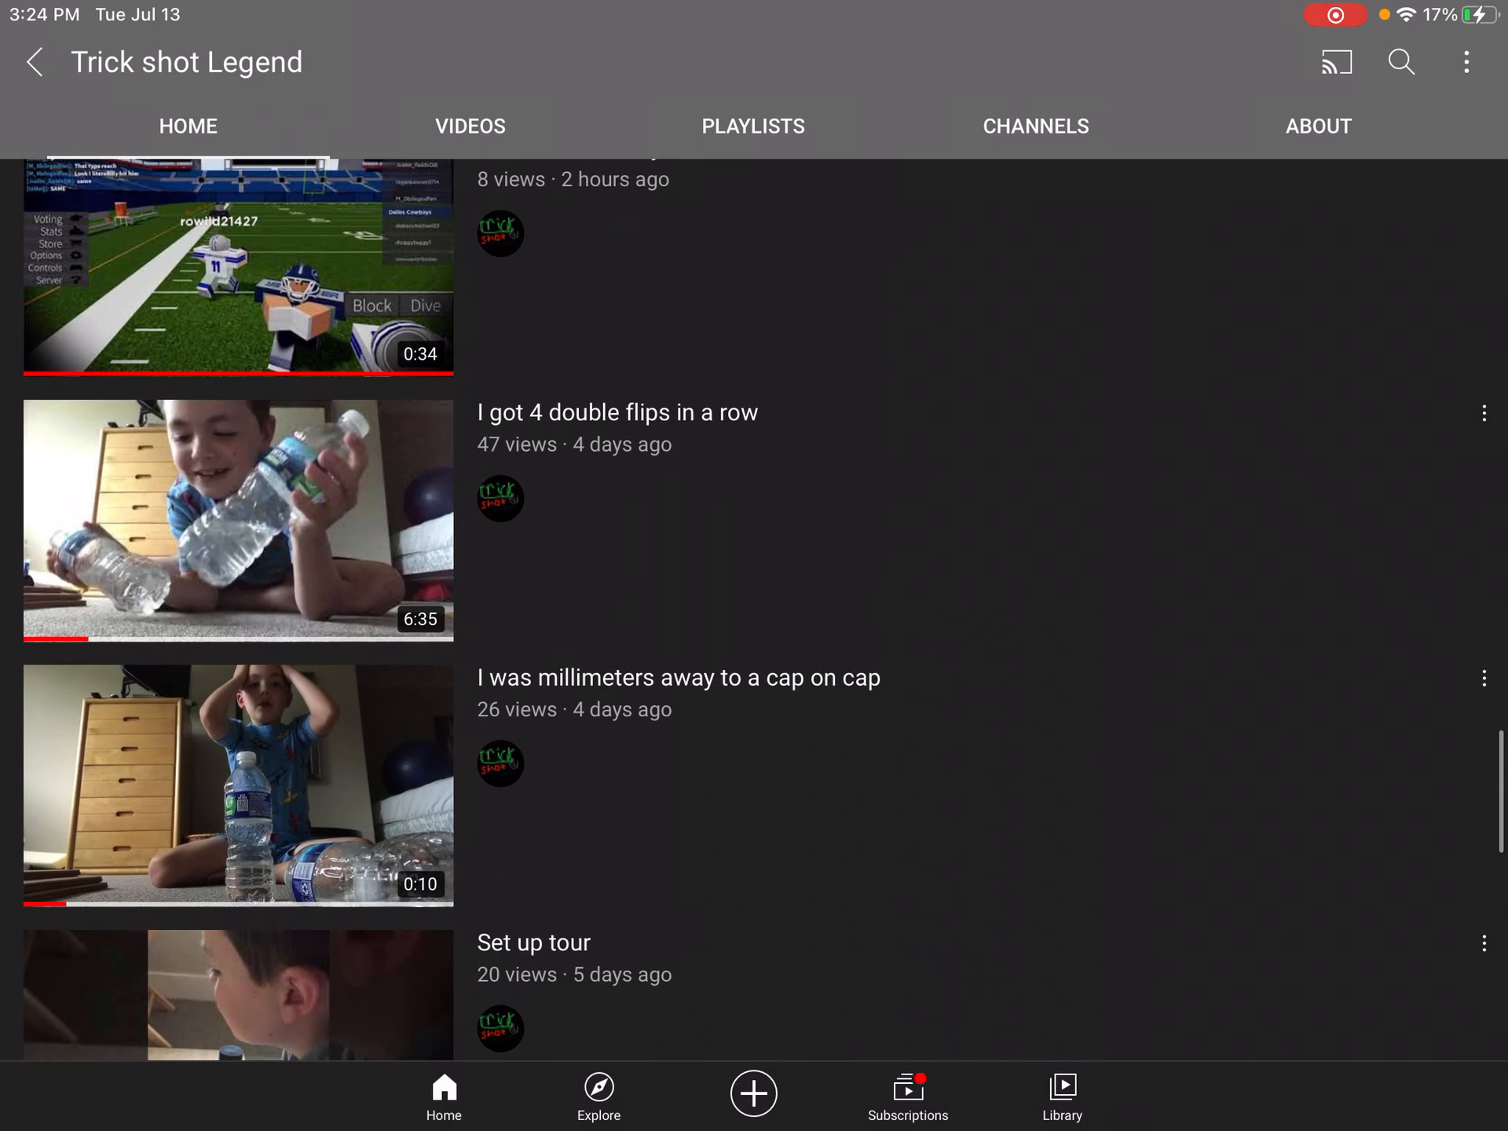
{"action": "scroll", "scroll_direction": "down", "scroll_amount": 3}
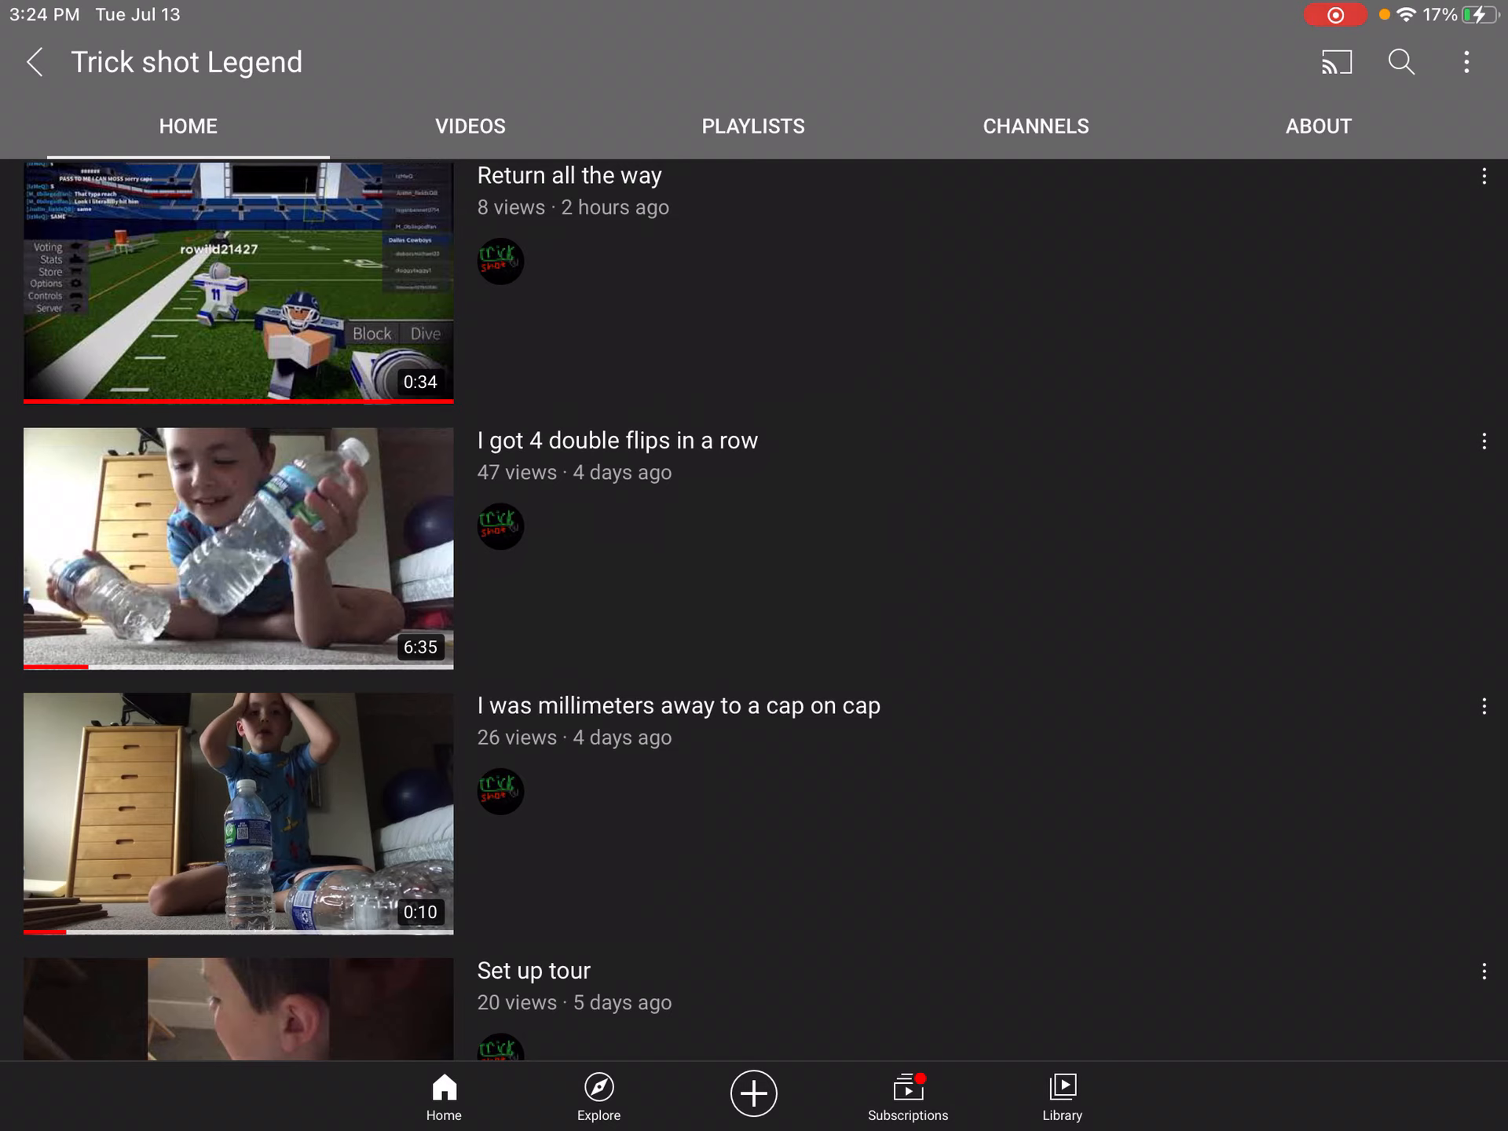